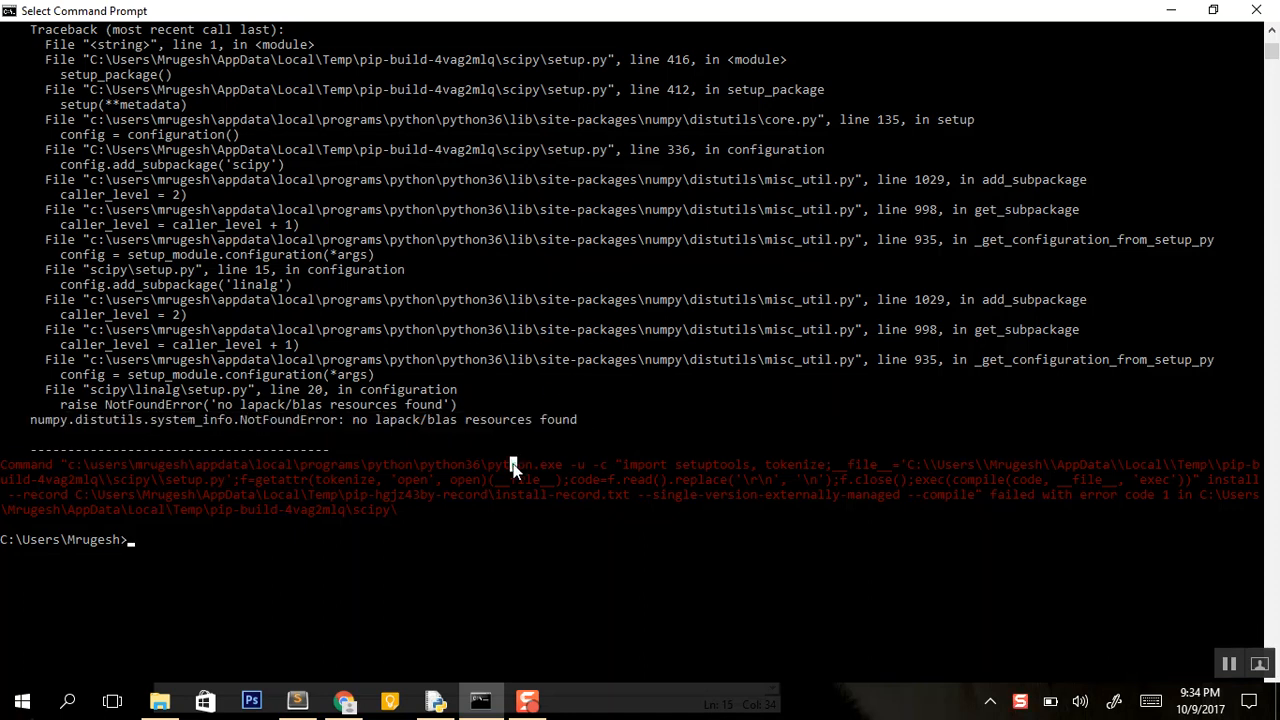
Run 'pip install scipy', which fails on missing lapack/blas, then bring up the pythonlibs download link
text(pip install scipy)
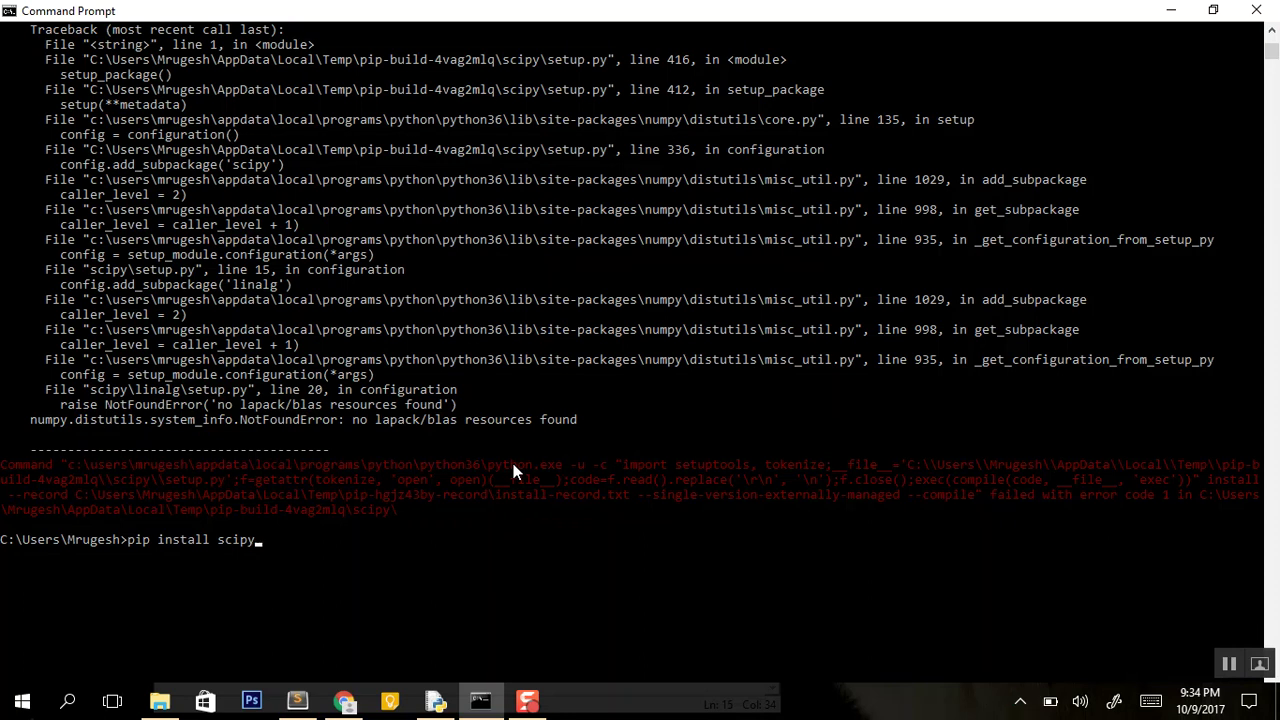
mouse_move(476, 476)
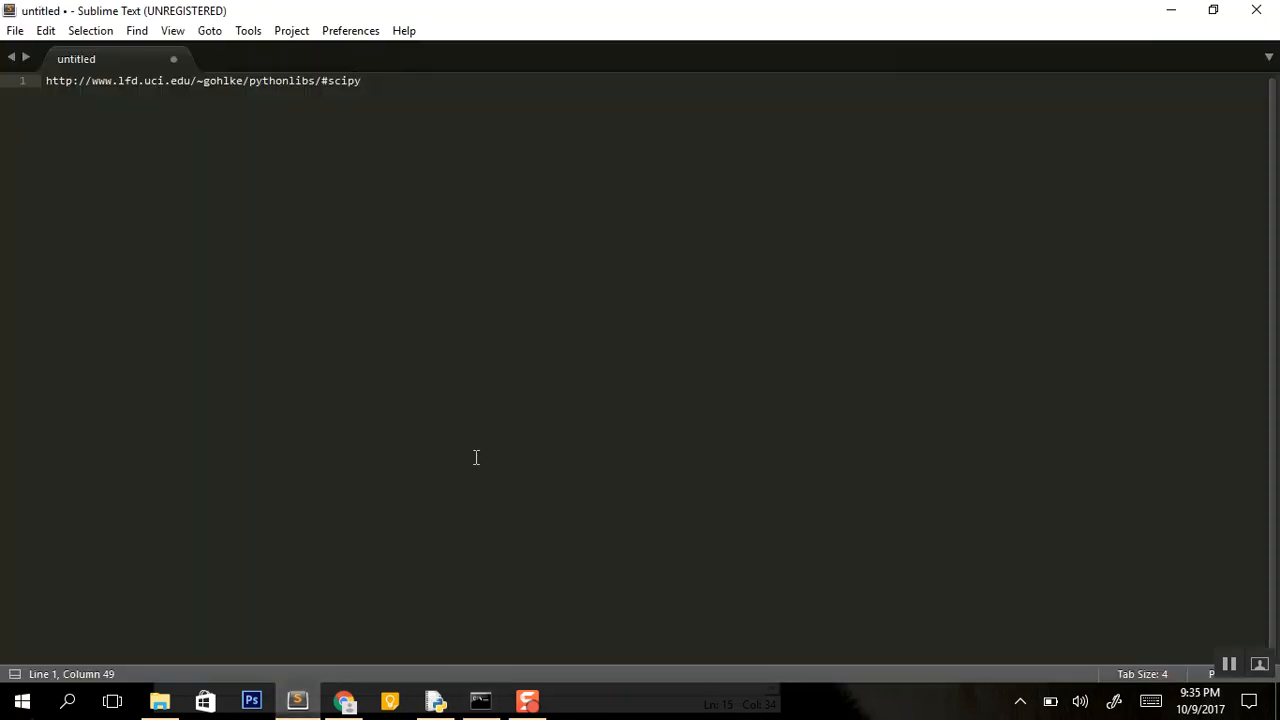
key(ctrl+c)
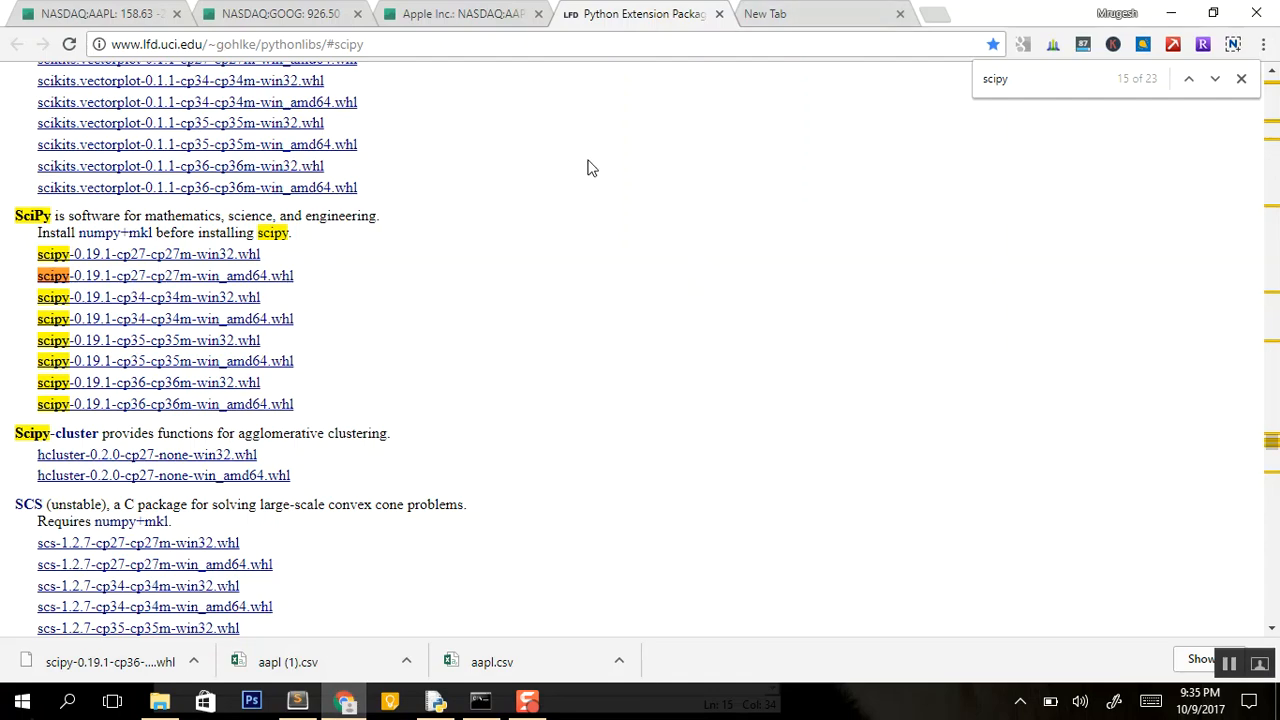
click(568, 44)
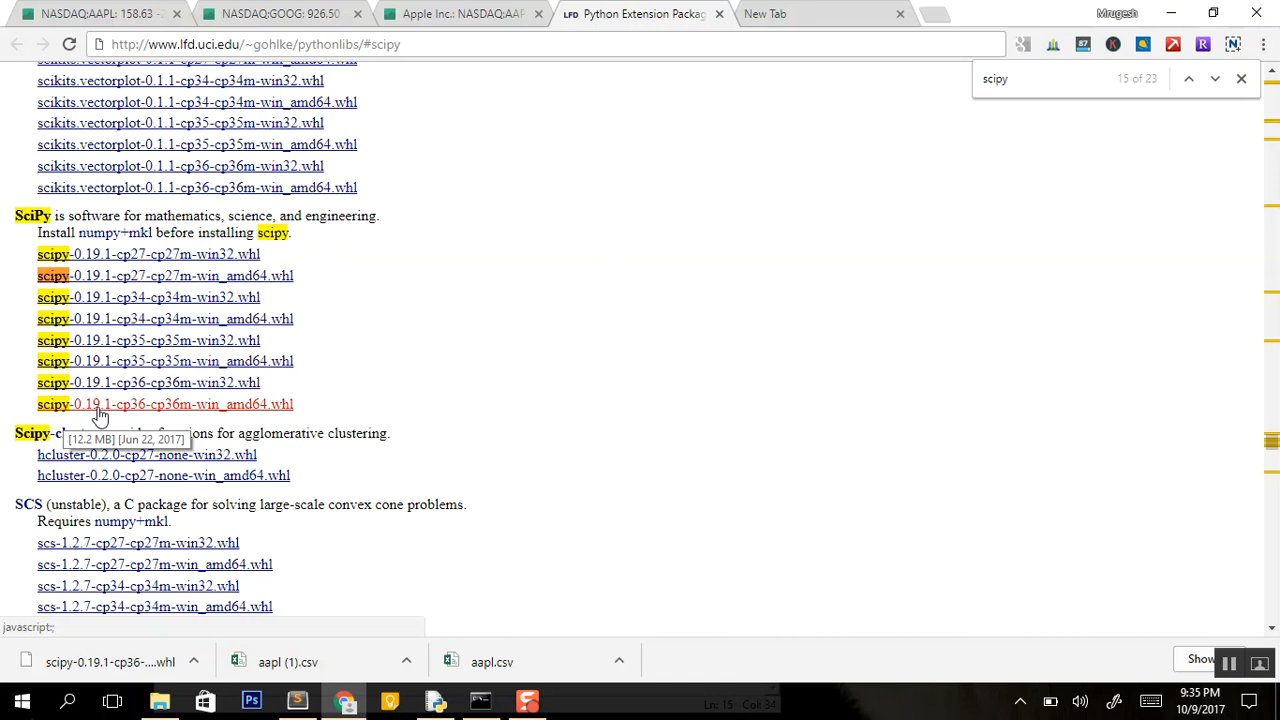
right_click(128, 406)
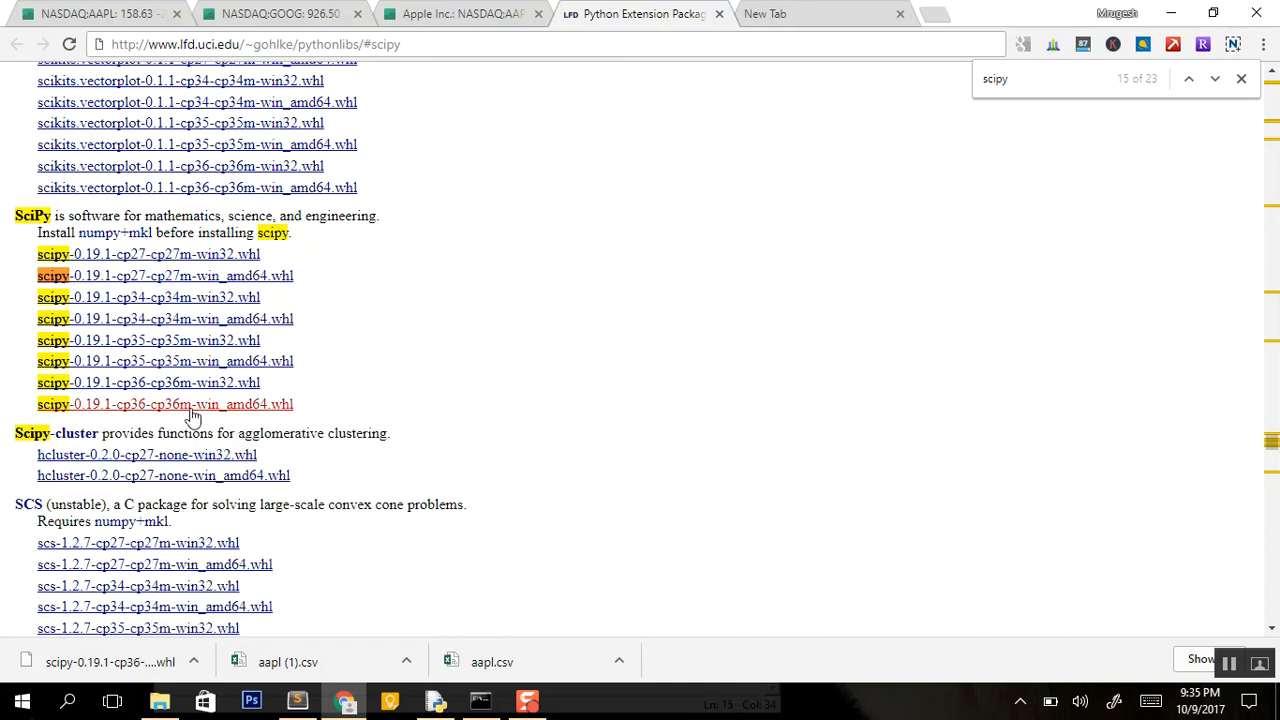
mouse_move(240, 412)
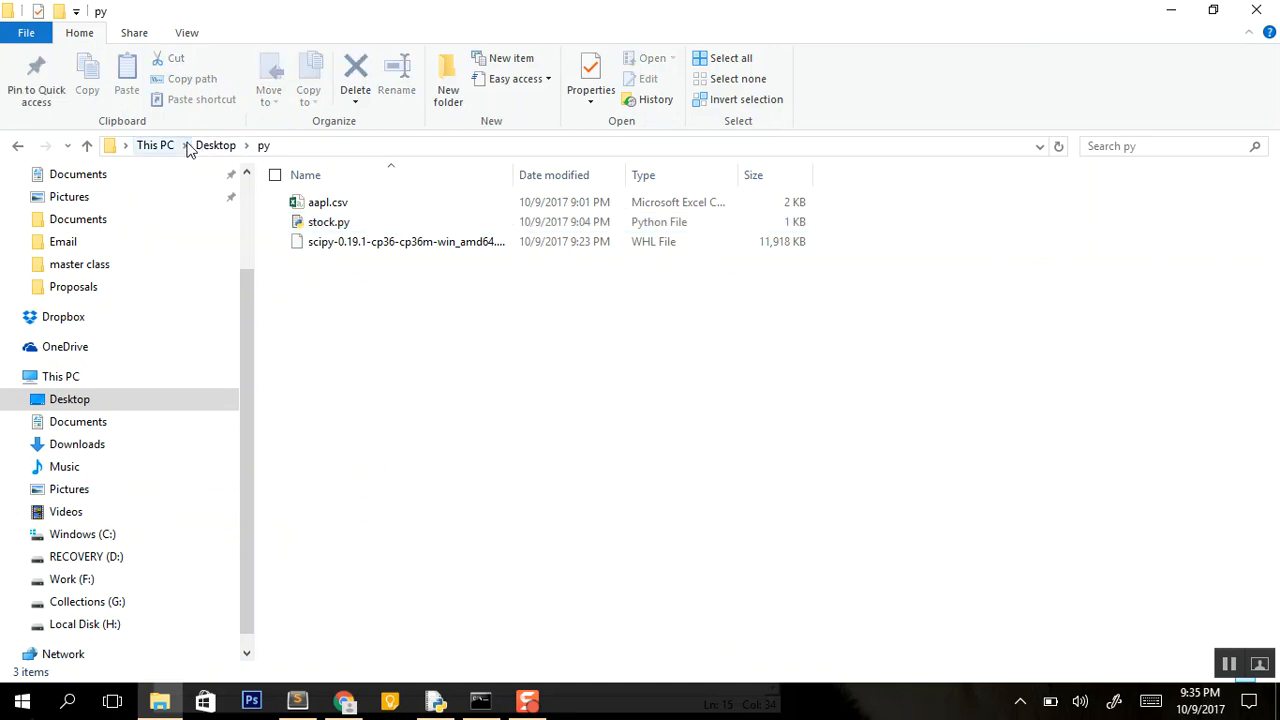
click(406, 240)
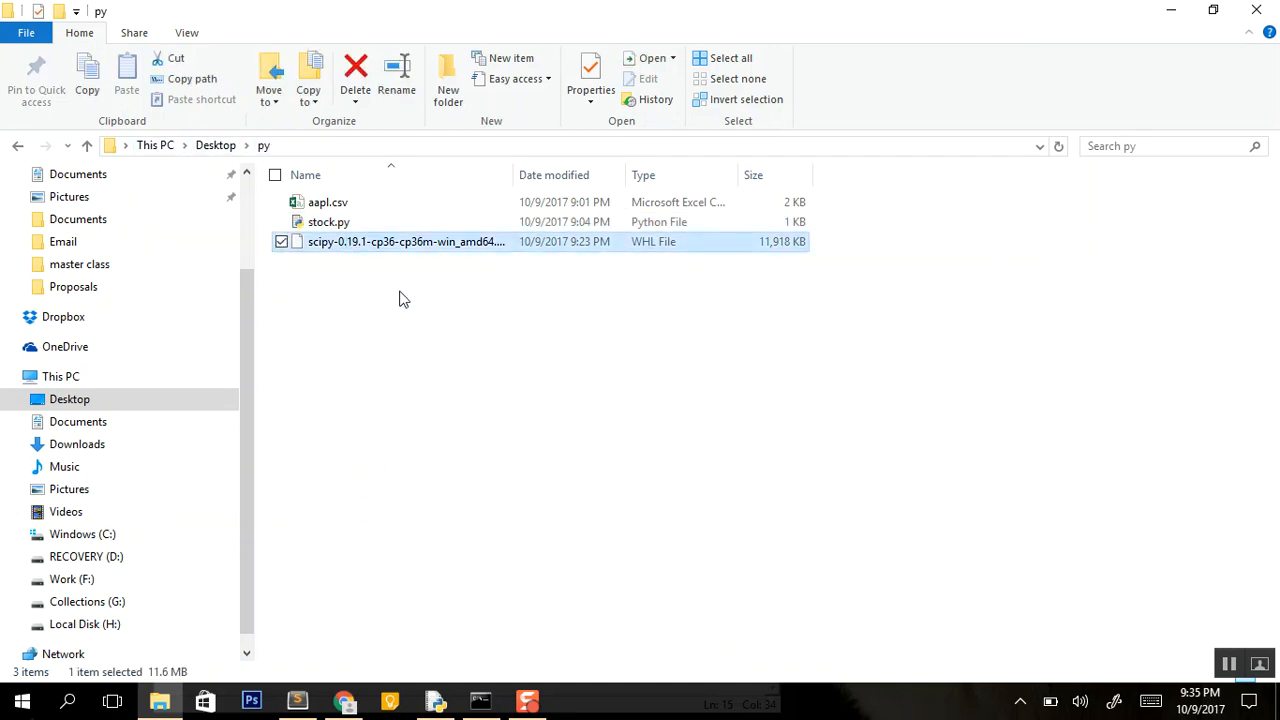
mouse_move(358, 248)
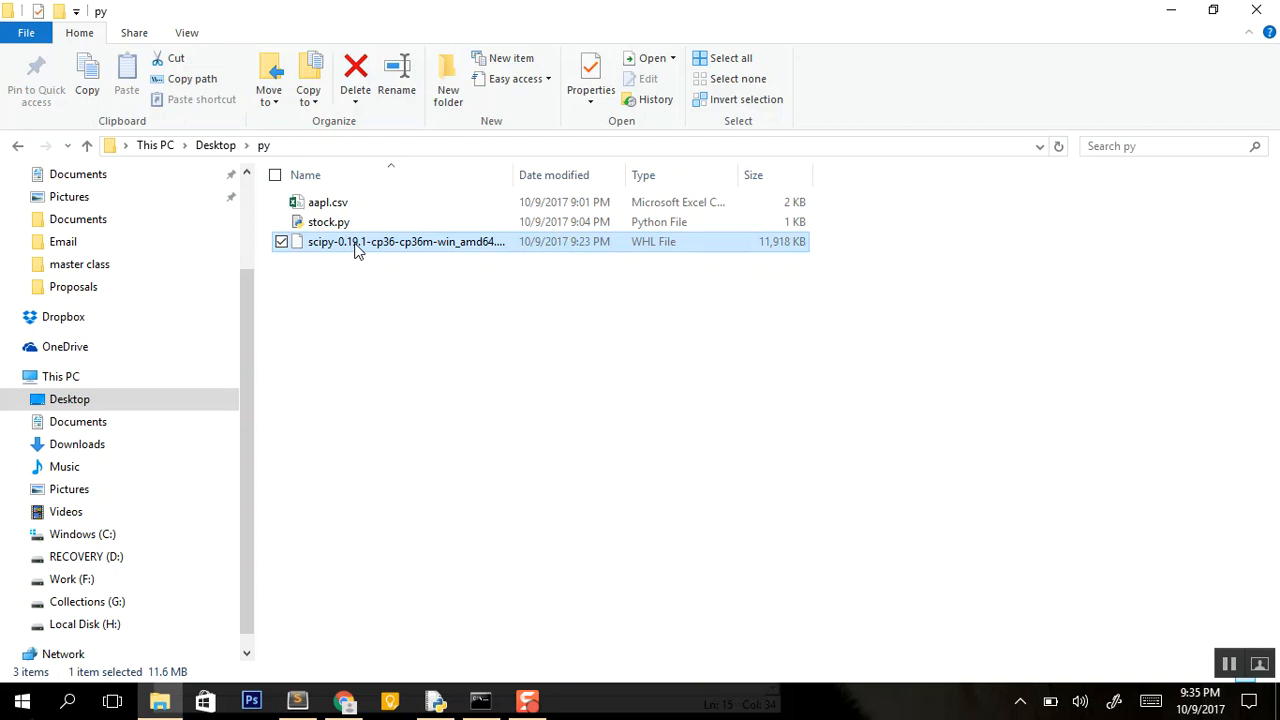
click(484, 428)
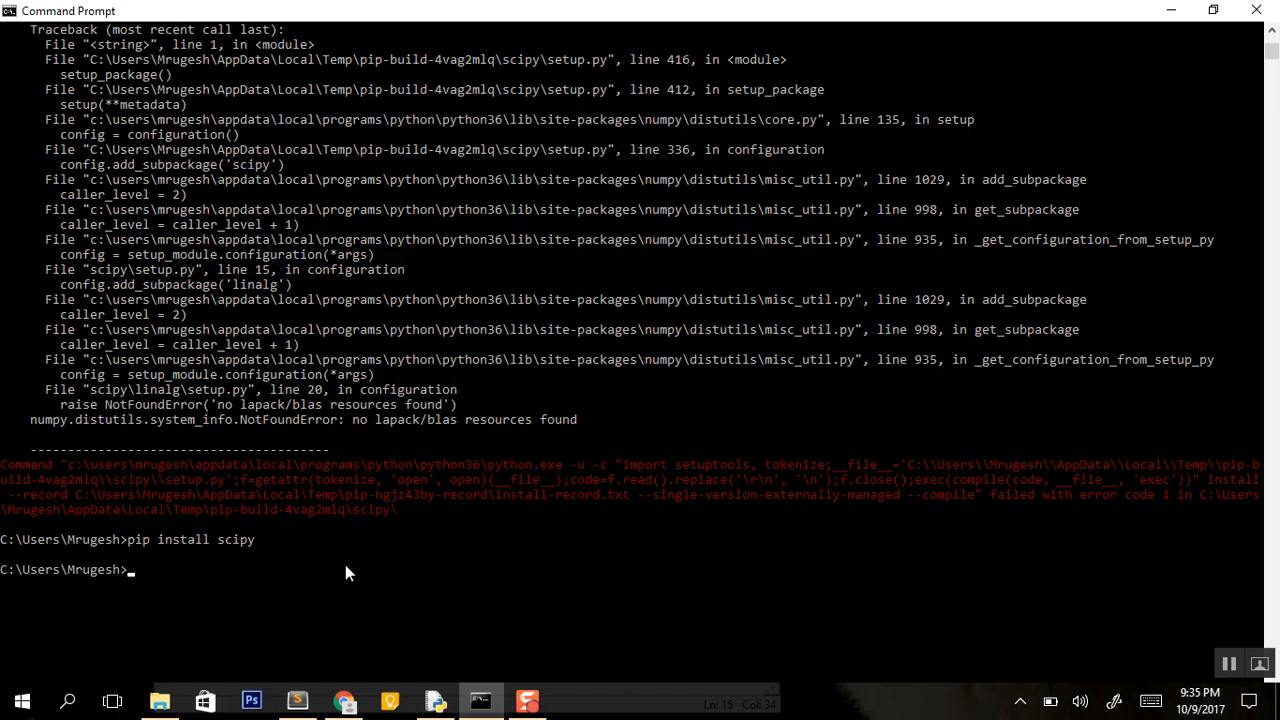
Change directory to Desktop\py and begin the pip install command for the local wheel
text(cd py)
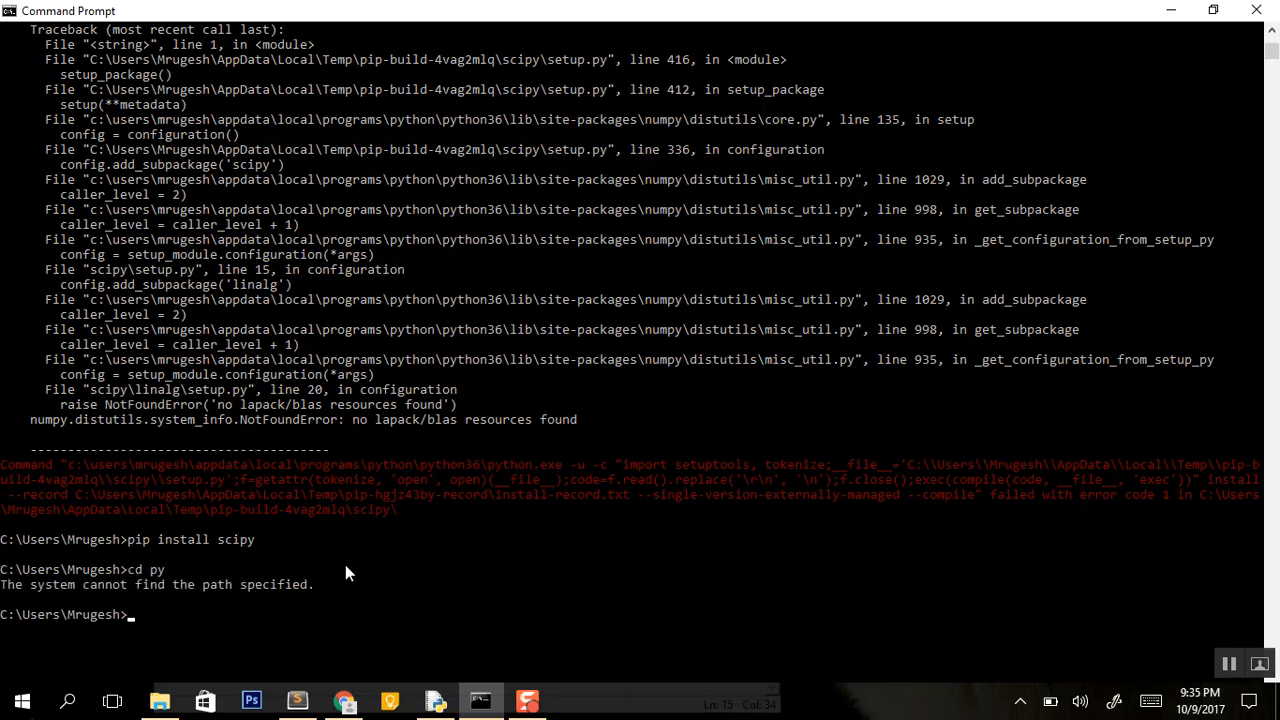
text(cd Desktop)
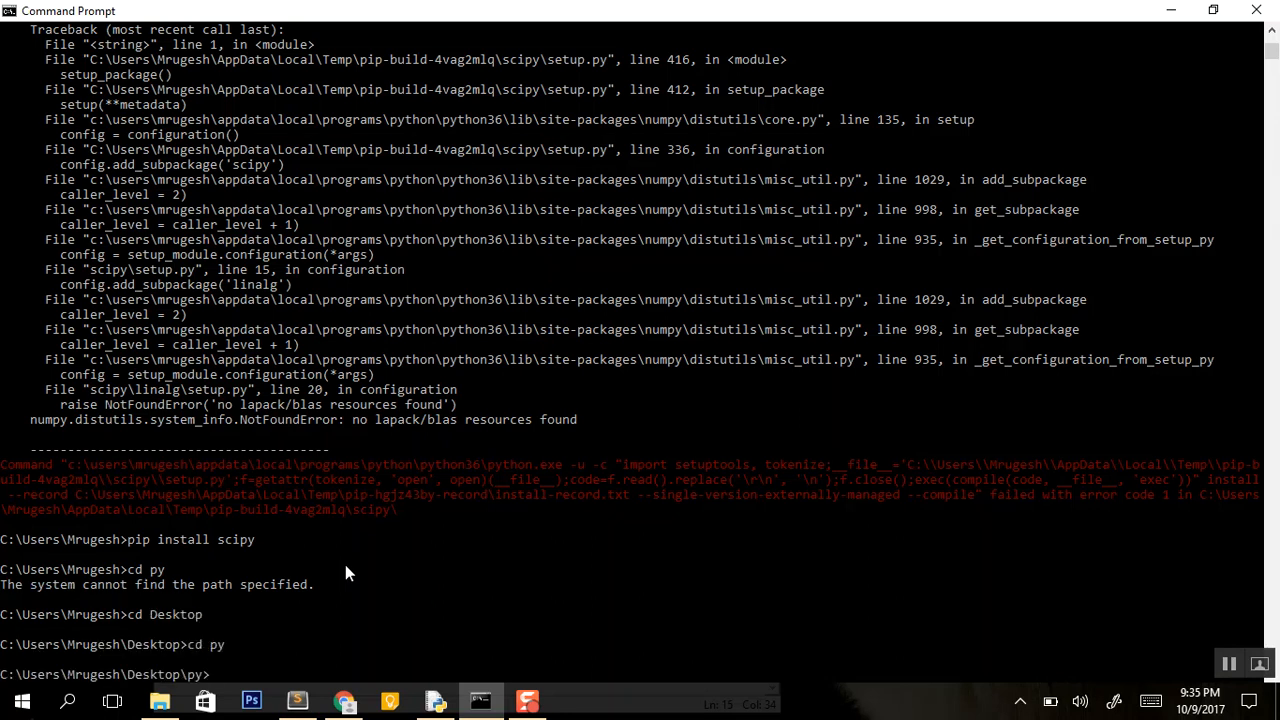
text(pip install scipy-0.19.1-cp36-cp36m-win_amd64.whl)
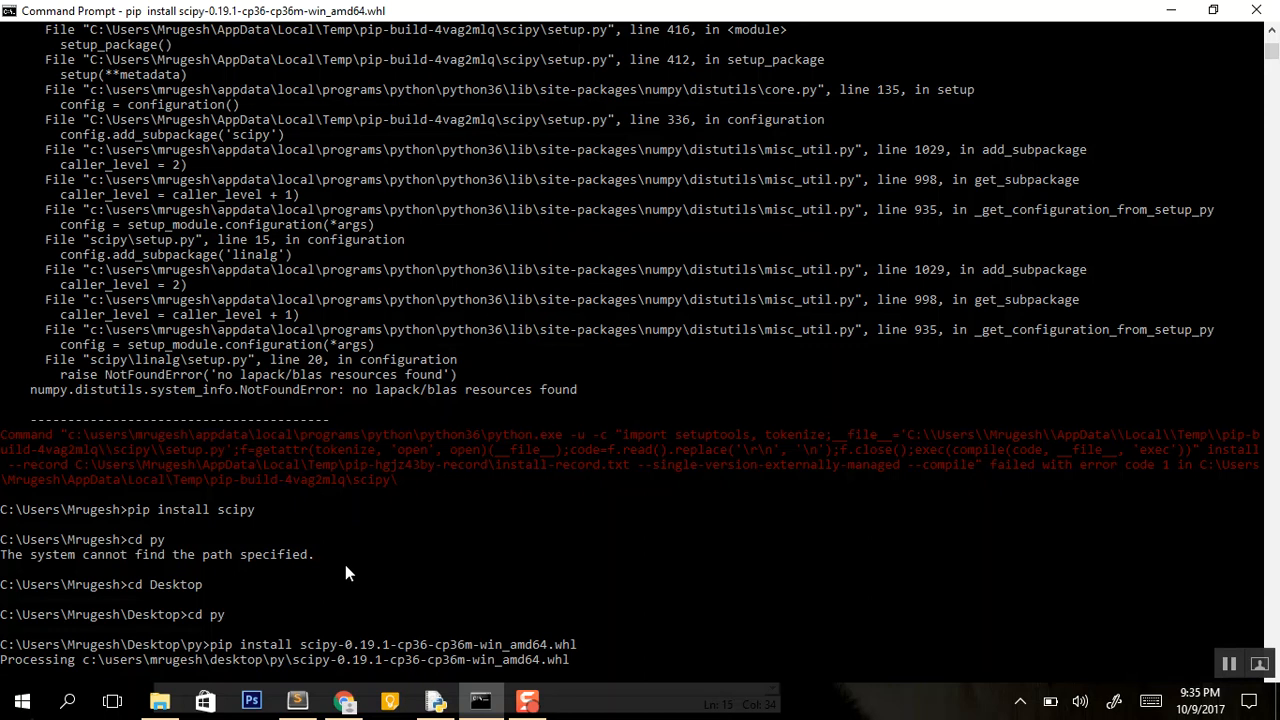
Install scipy-0.19.1-cp36-cp36m-win_amd64.whl and confirm 'Successfully installed scipy-0.19.1'
scroll(down, 3)
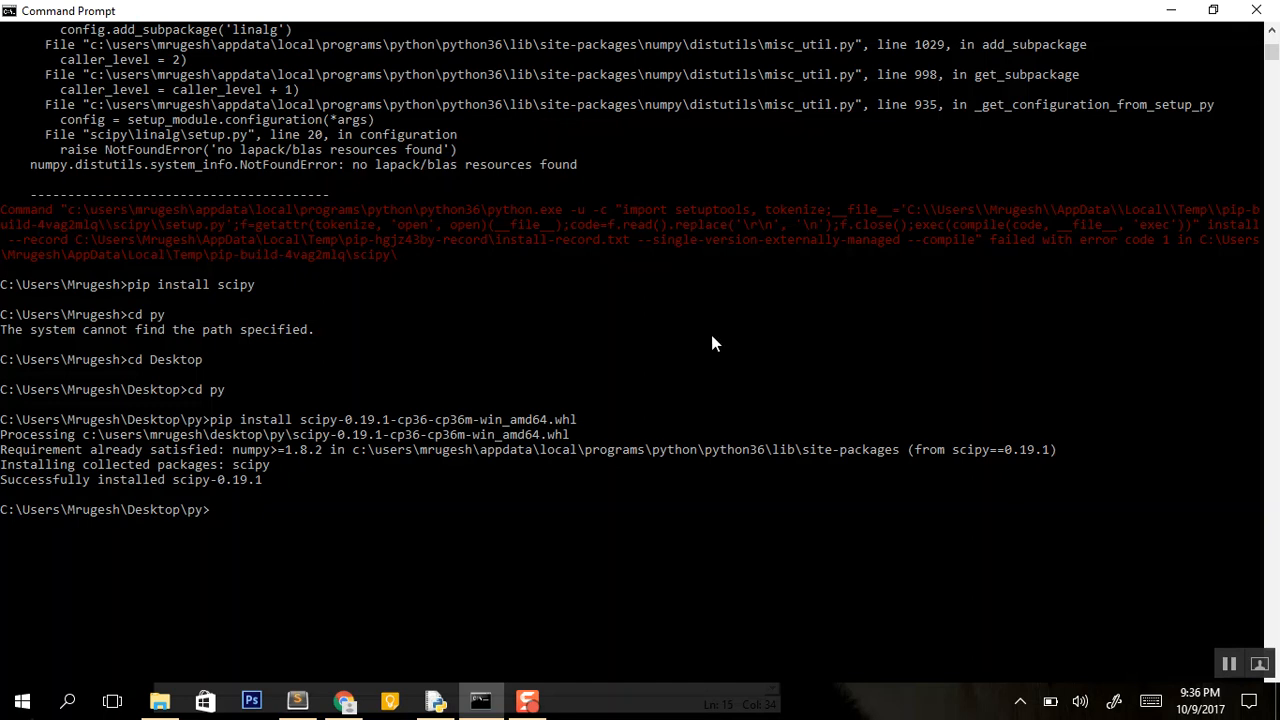
mouse_move(1216, 8)
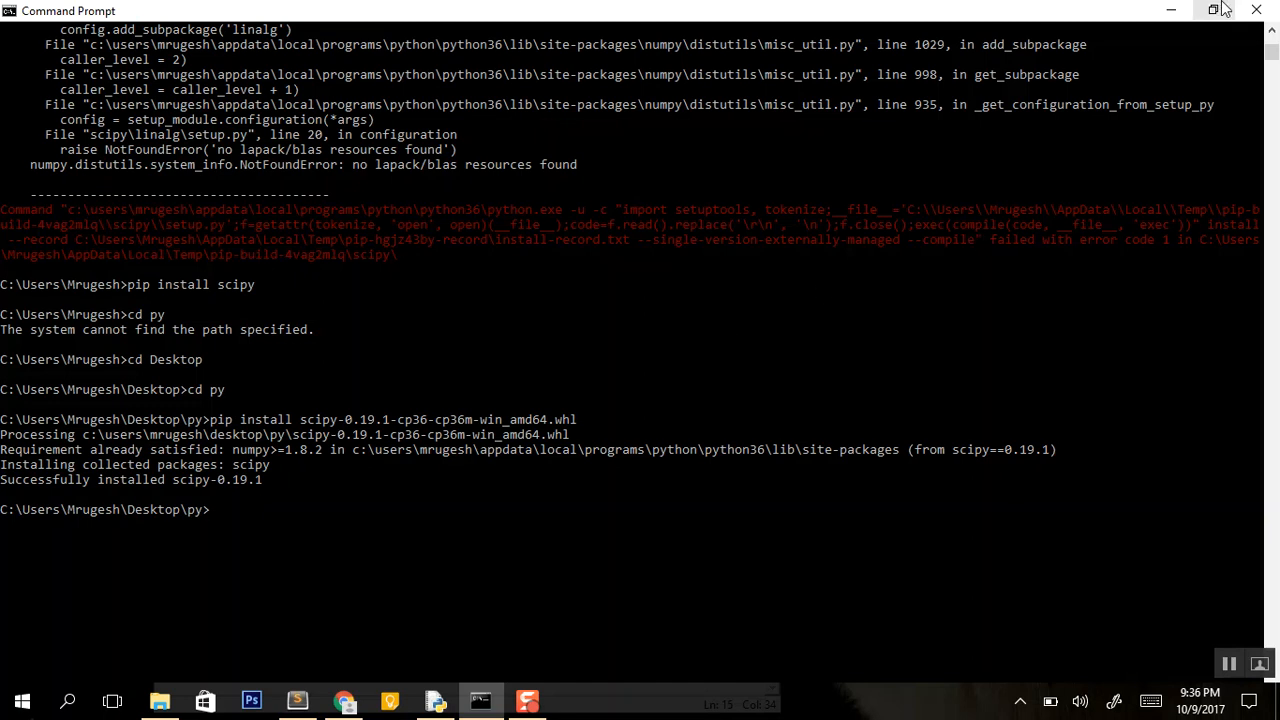